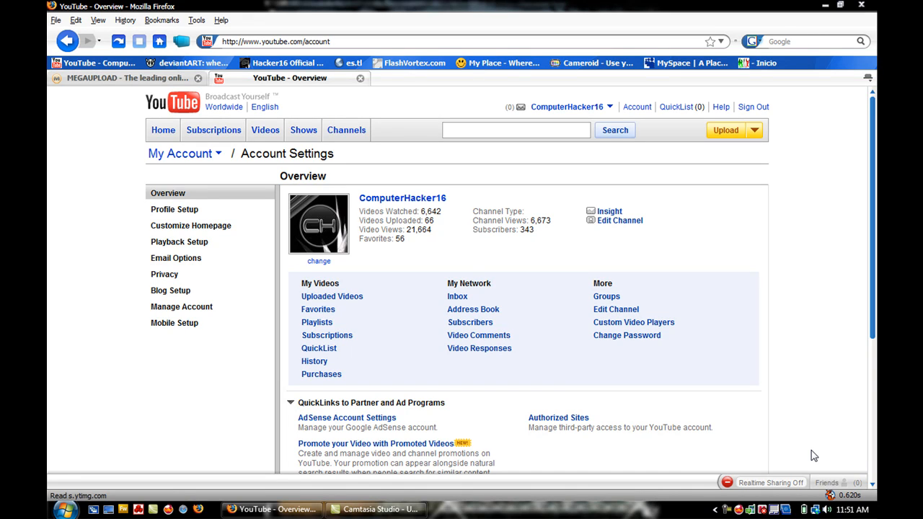
pyautogui.moveTo(753, 249)
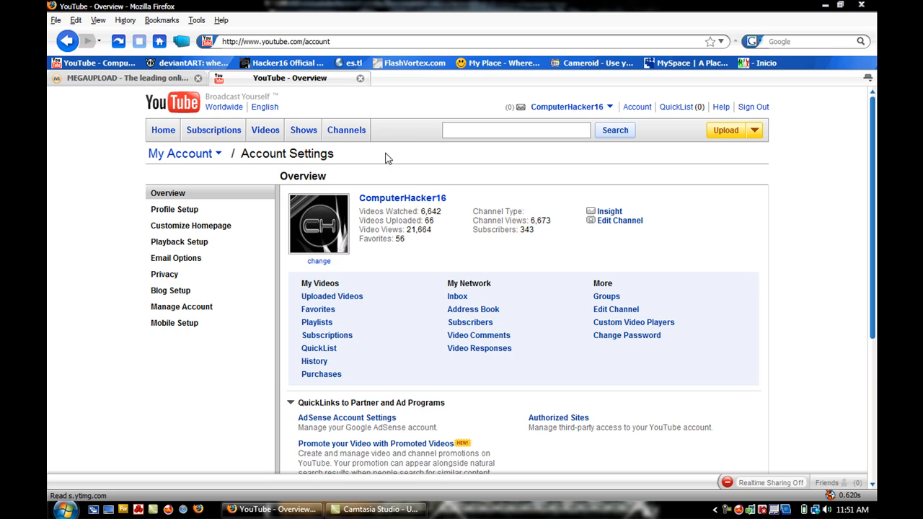
pyautogui.moveTo(75, 116)
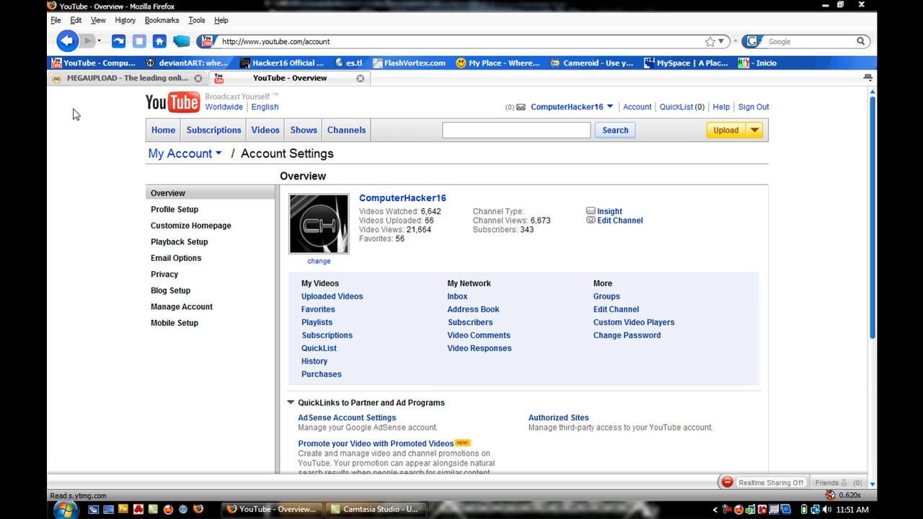
pyautogui.moveTo(84, 195)
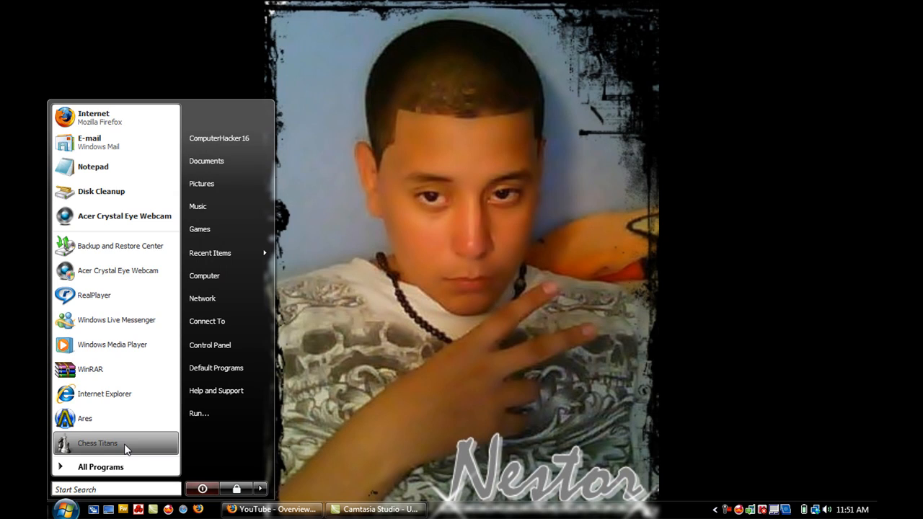
# Launch TransBar from the Start menu's All Programs list.
pyautogui.click(101, 467)
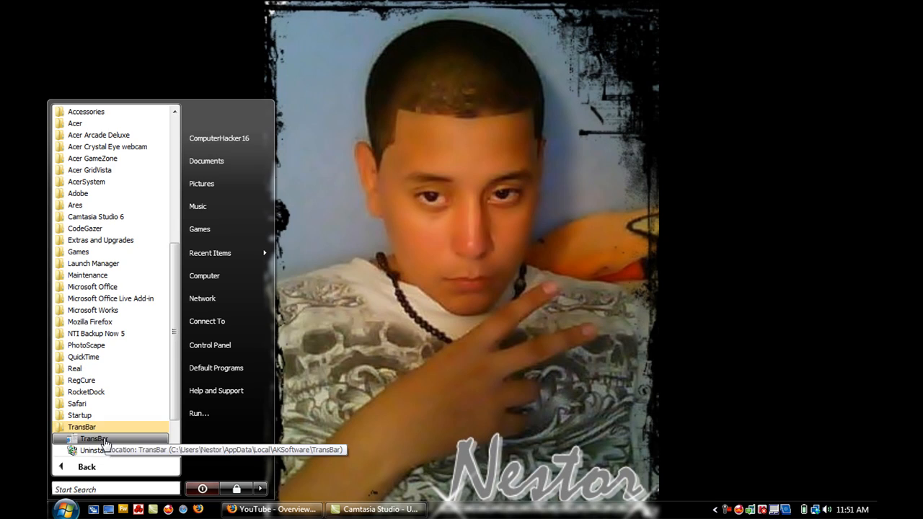
pyautogui.click(92, 438)
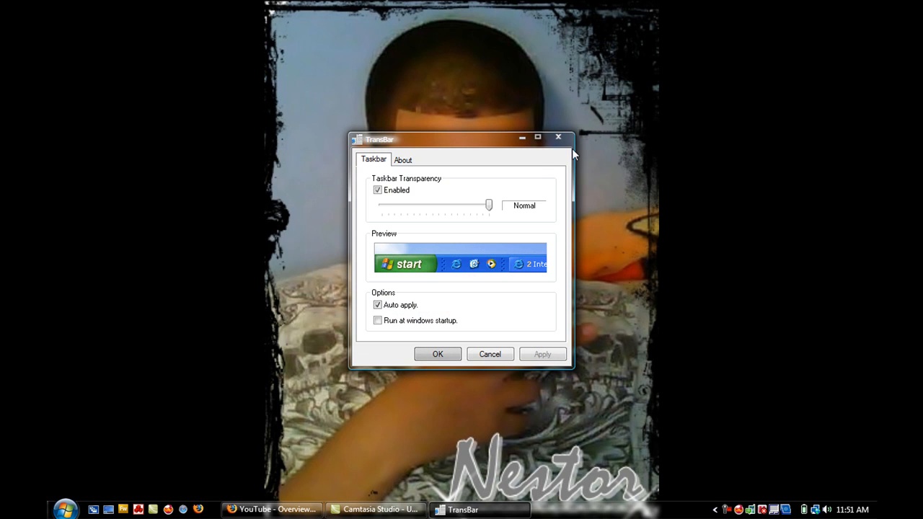
pyautogui.moveTo(488, 205); pyautogui.dragTo(490, 205)
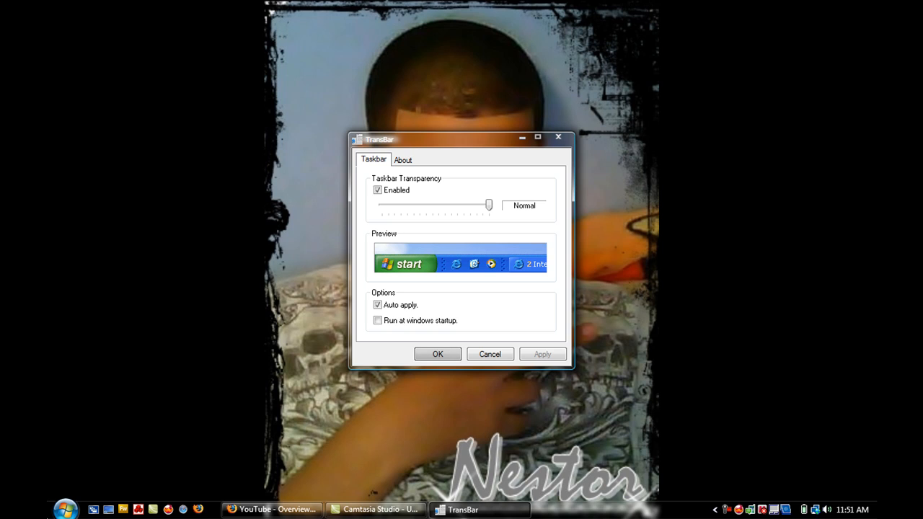
pyautogui.moveTo(439, 488)
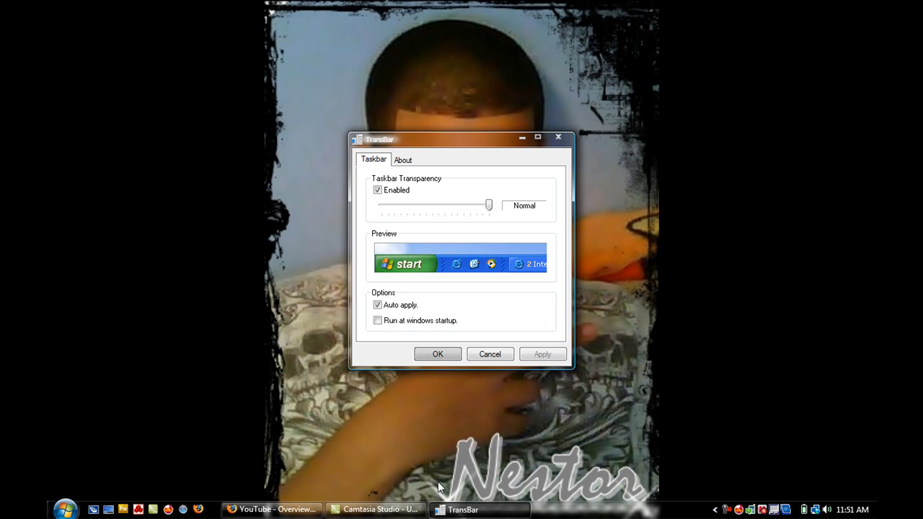
# Try taskbar opacities of 25%, 65% and 67% with the transparency slider.
pyautogui.moveTo(489, 204); pyautogui.dragTo(487, 205)
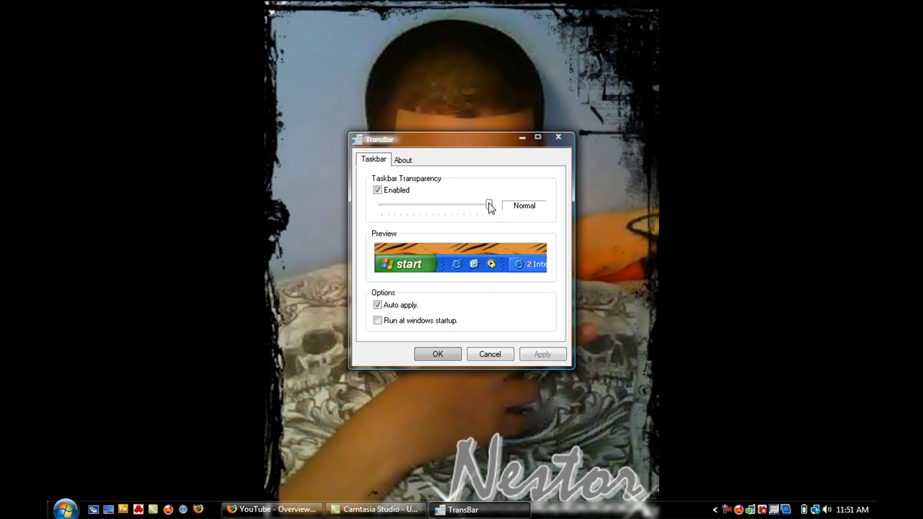
pyautogui.moveTo(488, 205); pyautogui.dragTo(409, 205)
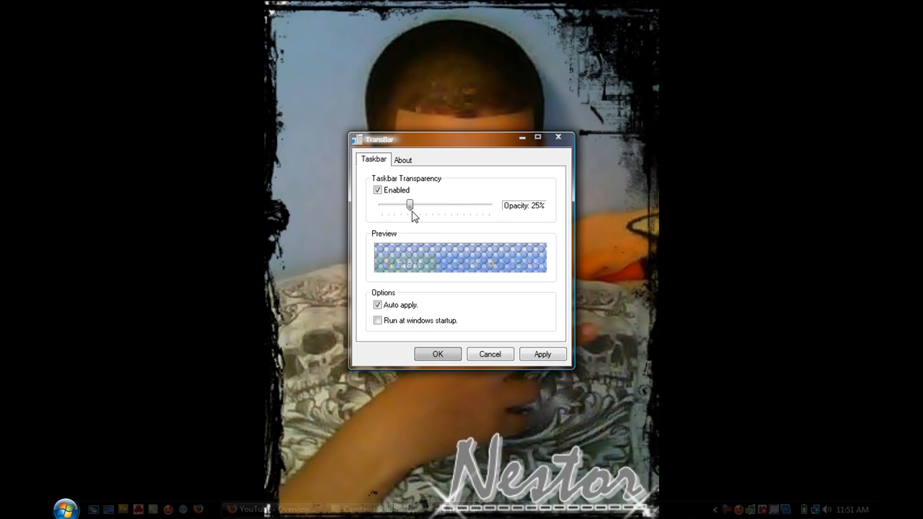
pyautogui.moveTo(410, 205); pyautogui.dragTo(453, 205)
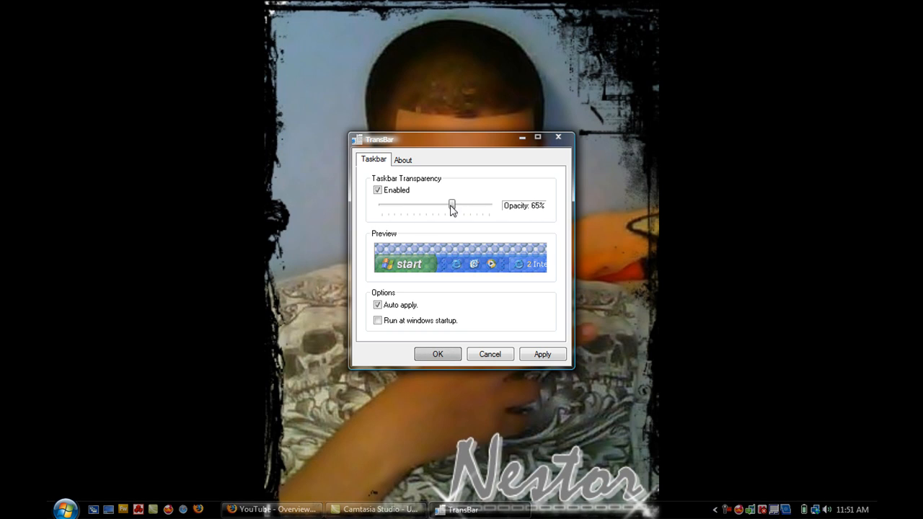
pyautogui.moveTo(453, 205); pyautogui.dragTo(455, 205)
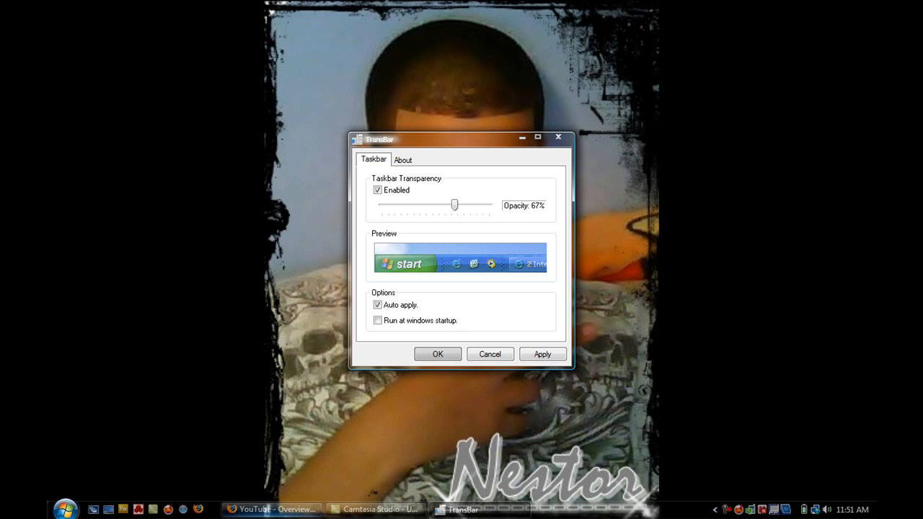
pyautogui.click(65, 511)
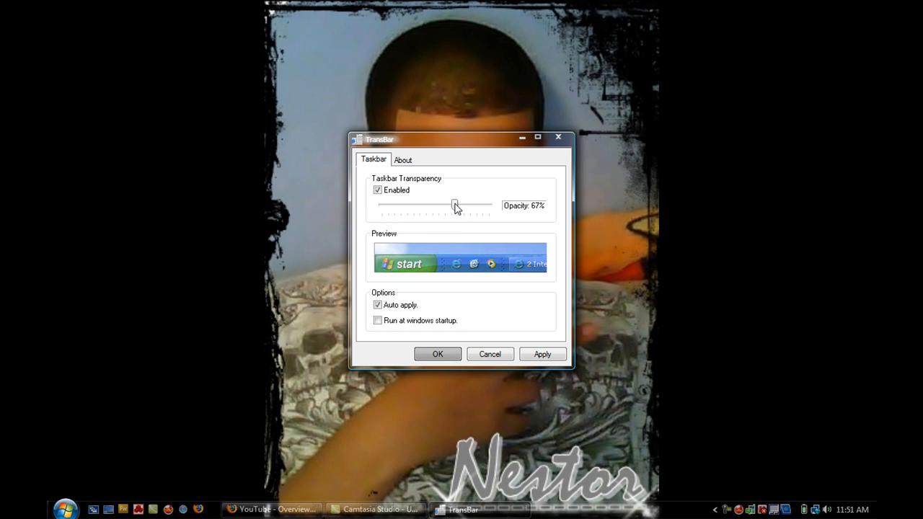
# Try opacities of 13%, 7% and 69%, restore Normal opacity and confirm with OK.
pyautogui.moveTo(455, 204); pyautogui.dragTo(392, 205)
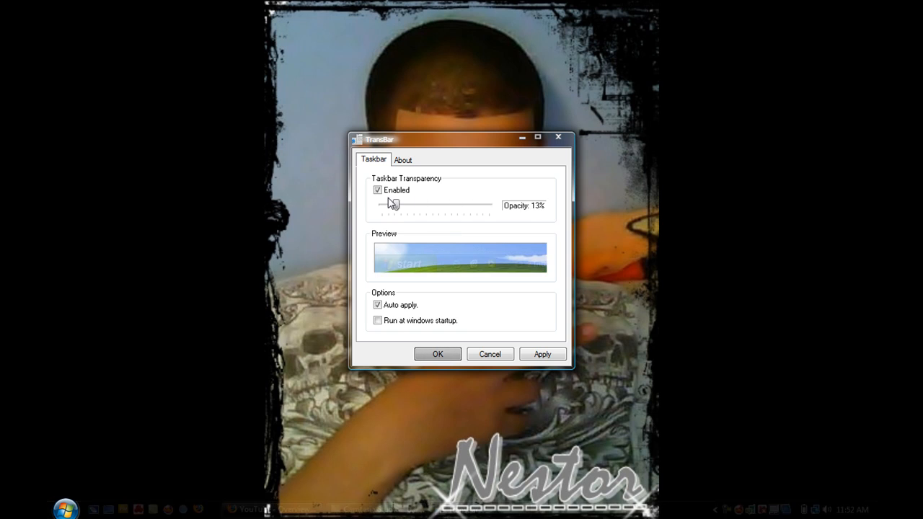
pyautogui.moveTo(392, 204); pyautogui.dragTo(389, 205)
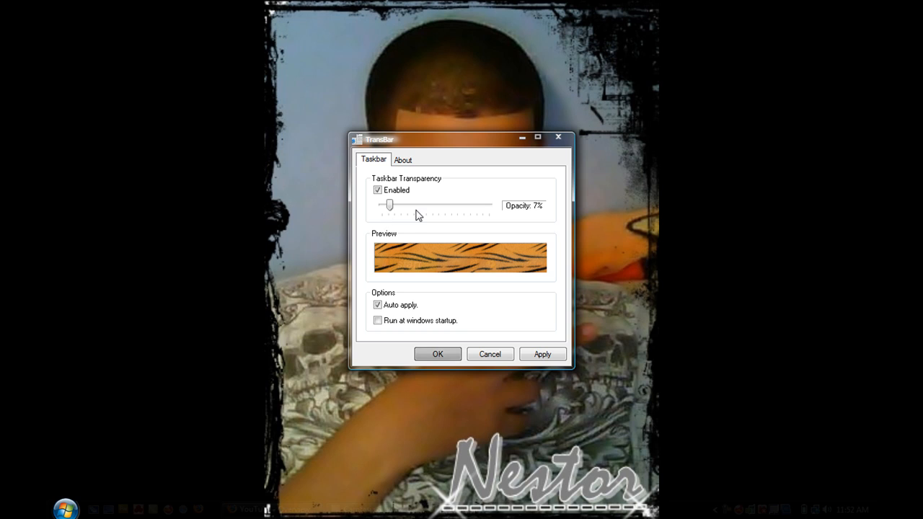
pyautogui.moveTo(390, 205); pyautogui.dragTo(455, 205)
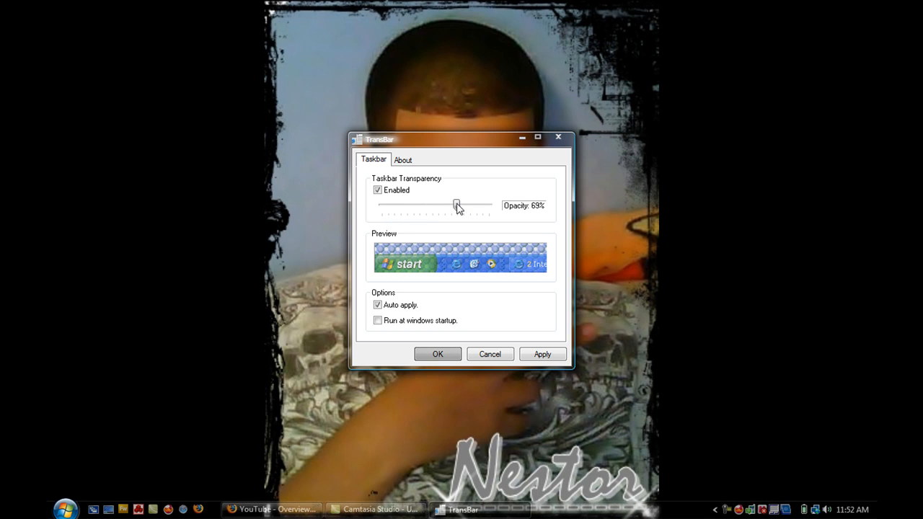
pyautogui.moveTo(456, 205); pyautogui.dragTo(489, 204)
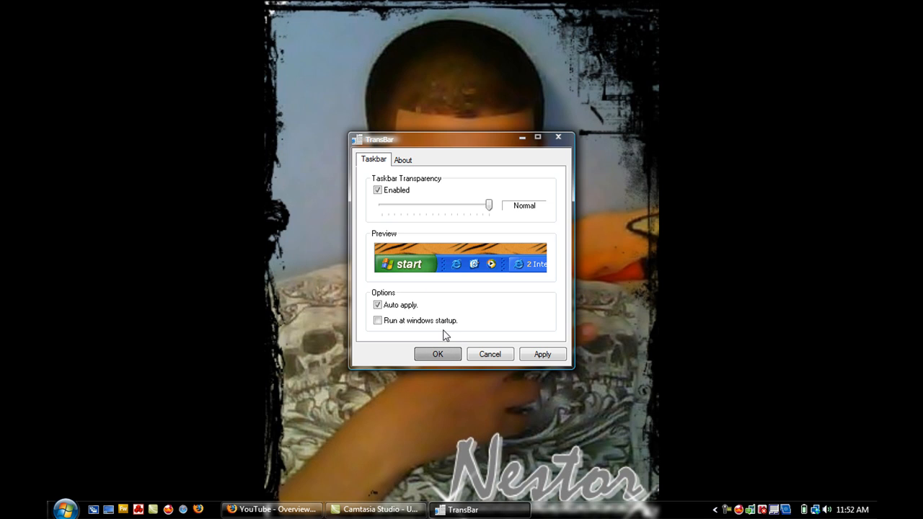
pyautogui.click(438, 355)
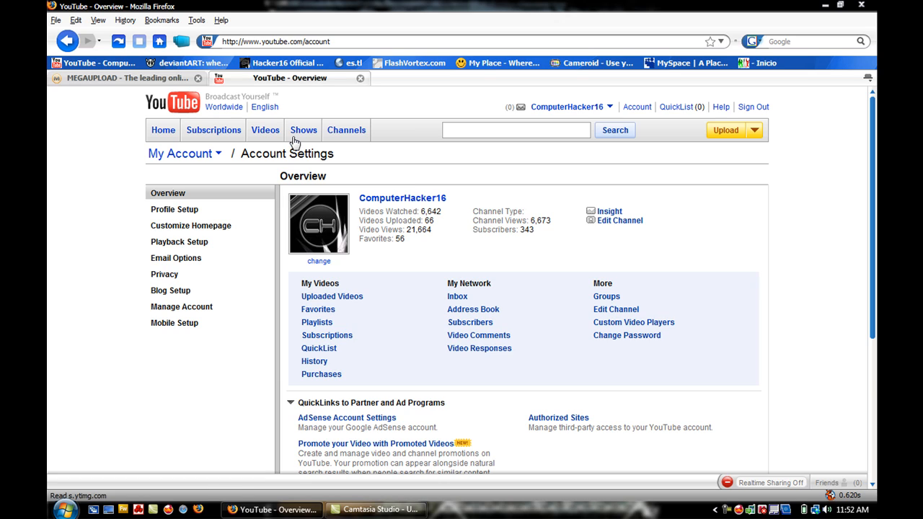
pyautogui.moveTo(101, 223)
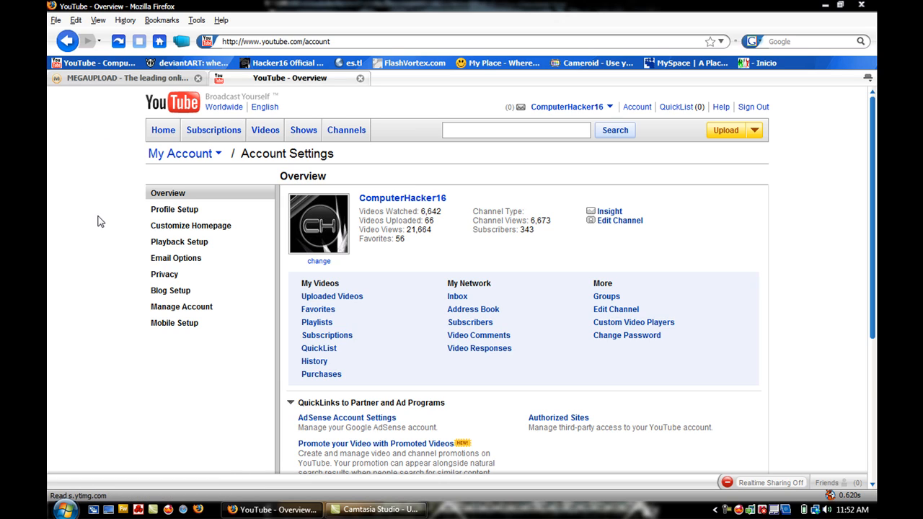
pyautogui.moveTo(52, 346)
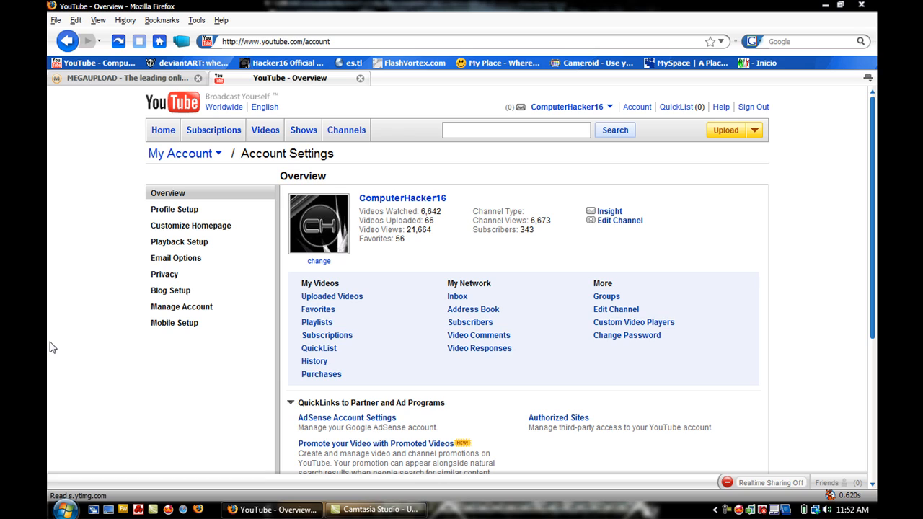
pyautogui.moveTo(87, 81)
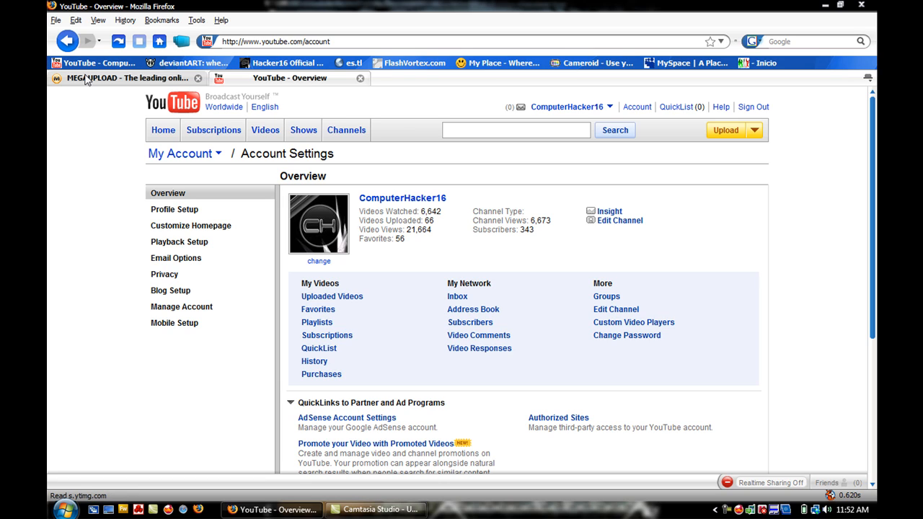
pyautogui.moveTo(94, 95)
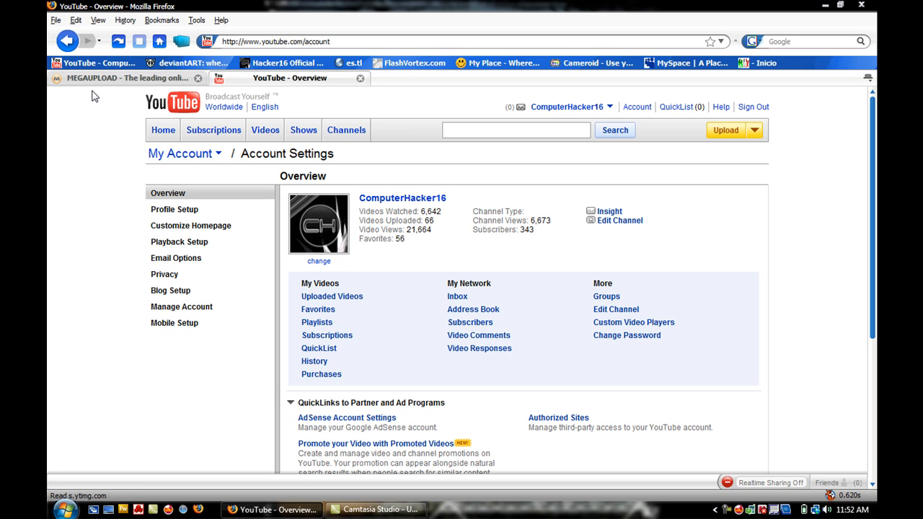
pyautogui.moveTo(98, 93)
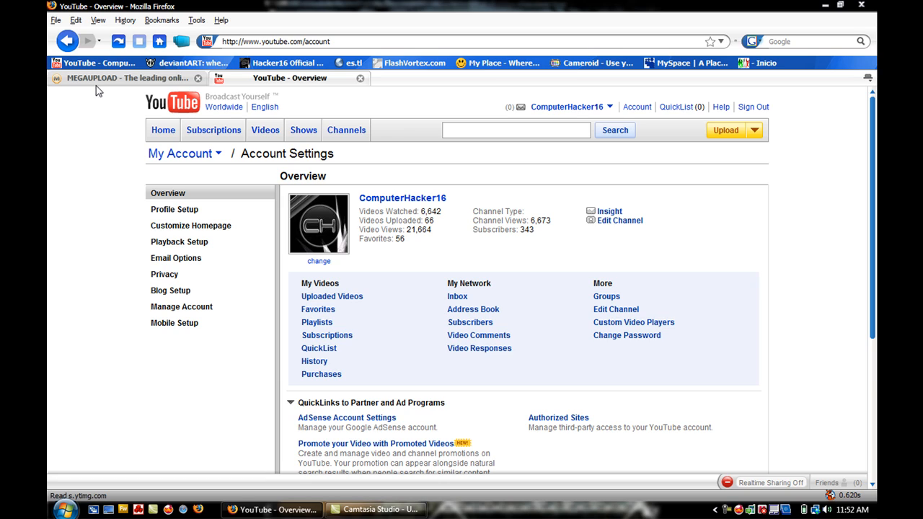
pyautogui.moveTo(196, 483)
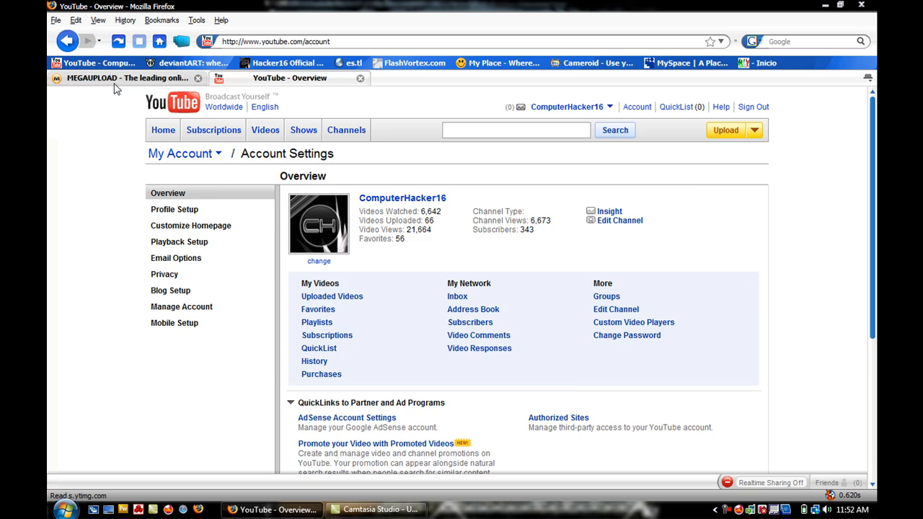
# Switch Firefox to the Megaupload tab with the TransBar setup download.
pyautogui.click(127, 78)
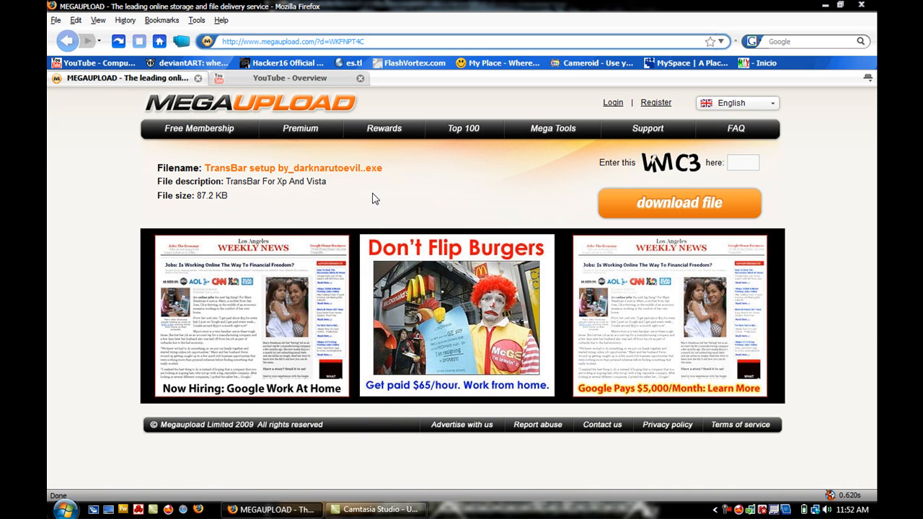
pyautogui.moveTo(375, 186)
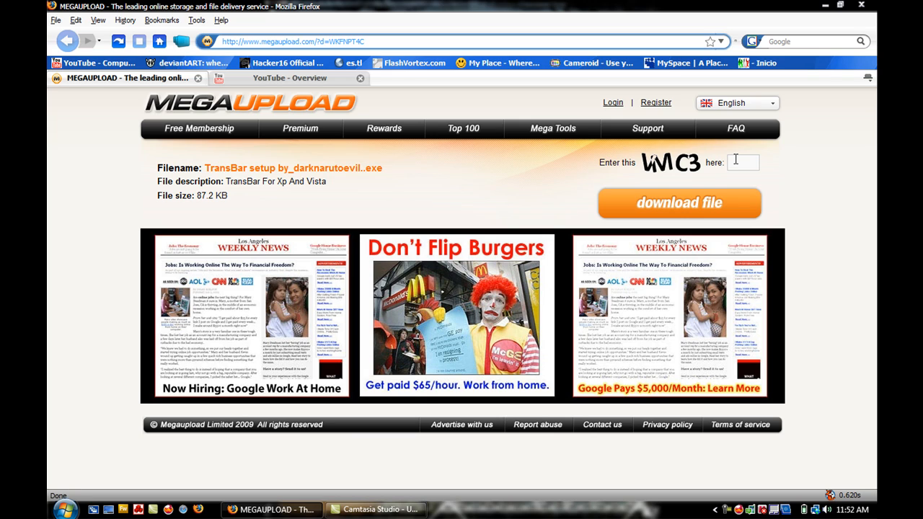
# Enter the Megaupload verification code for the TransBar setup download.
pyautogui.write('vmc3')
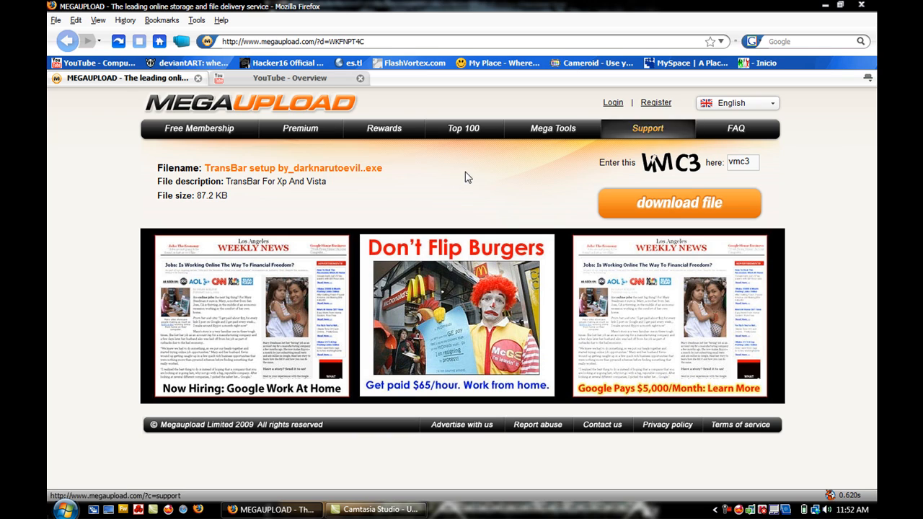
pyautogui.moveTo(160, 182); pyautogui.dragTo(295, 182)
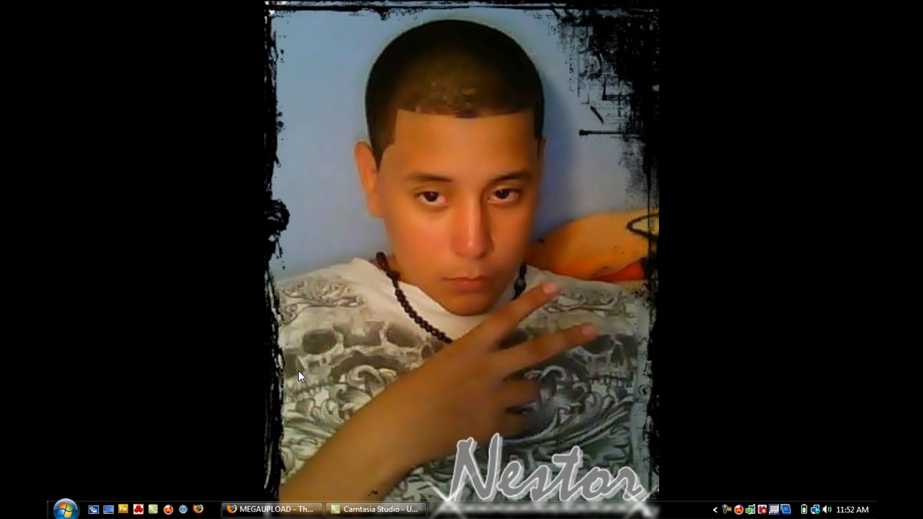
# Browse to the Desktop folder from the user folder and select the TransBar setup .exe.
pyautogui.click(67, 509)
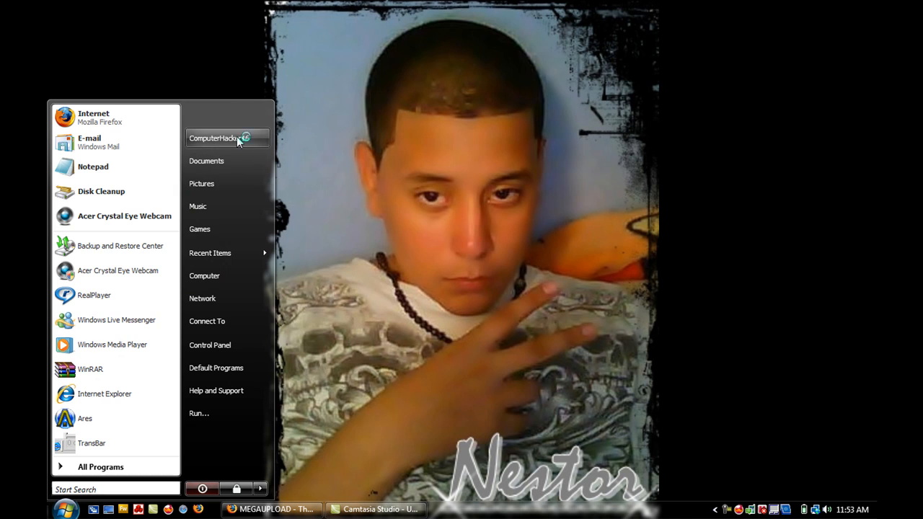
pyautogui.click(228, 139)
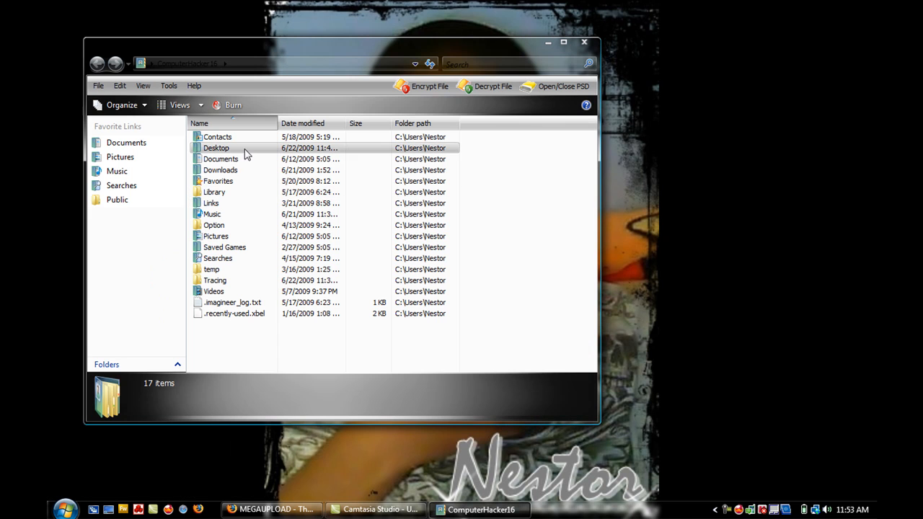
pyautogui.doubleClick(216, 147)
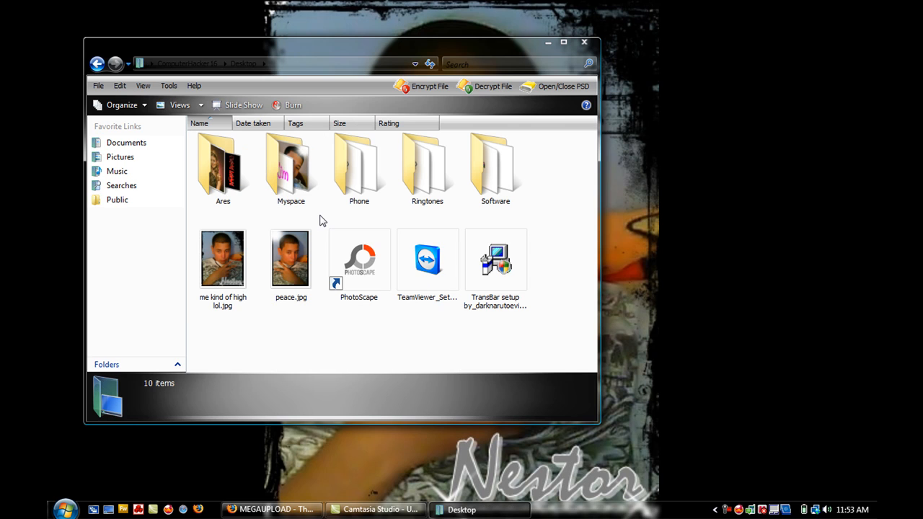
pyautogui.click(496, 259)
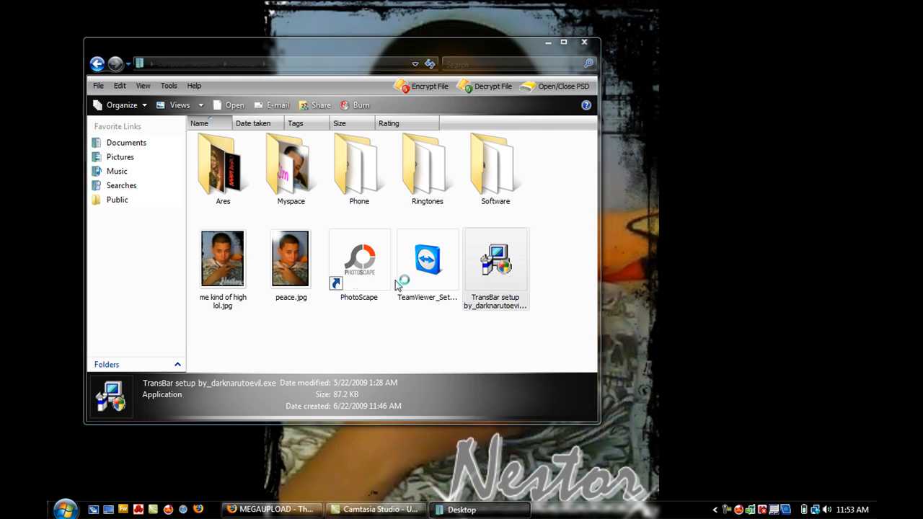
# Run the TransBar installer through Install Type (just for me), default Components and default Location.
pyautogui.doubleClick(496, 259)
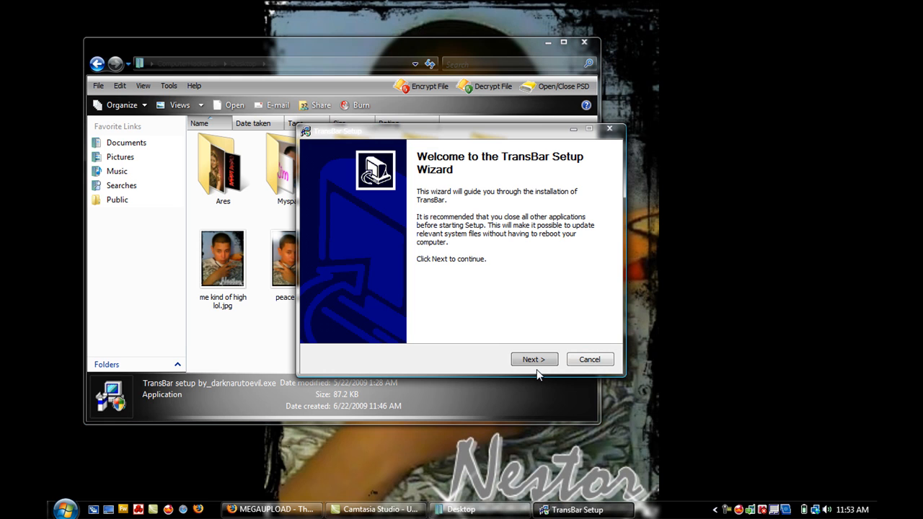
pyautogui.click(533, 359)
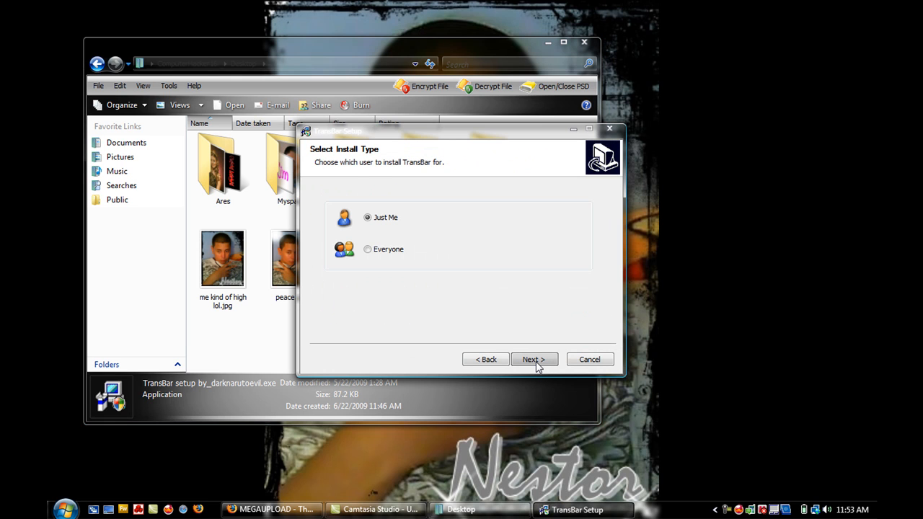
pyautogui.moveTo(395, 239)
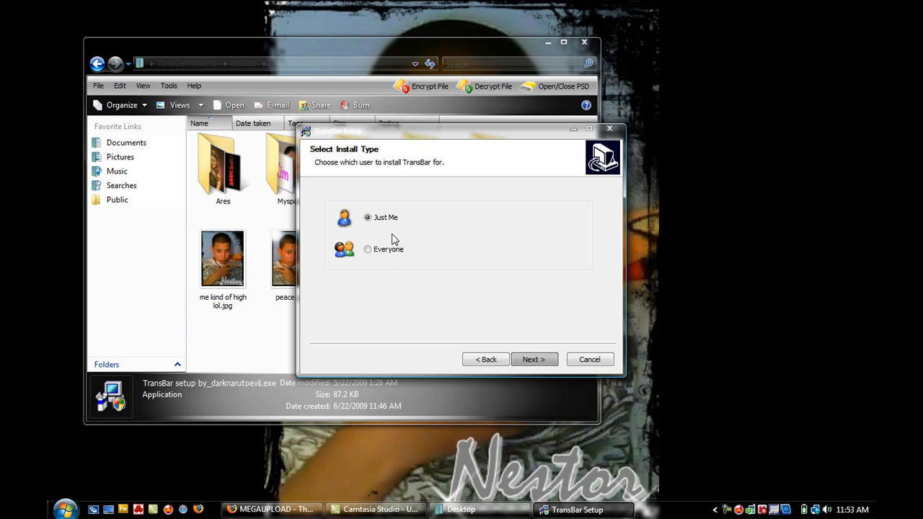
pyautogui.moveTo(534, 328)
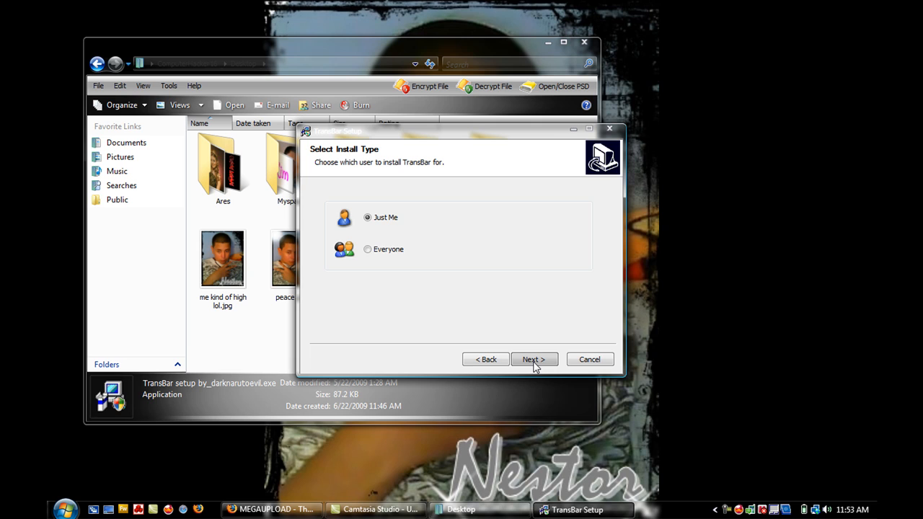
pyautogui.click(534, 359)
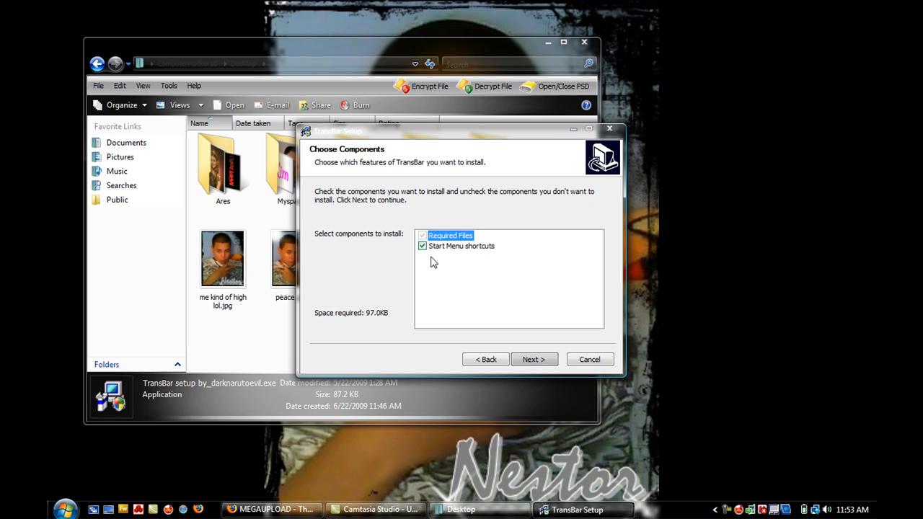
pyautogui.click(534, 359)
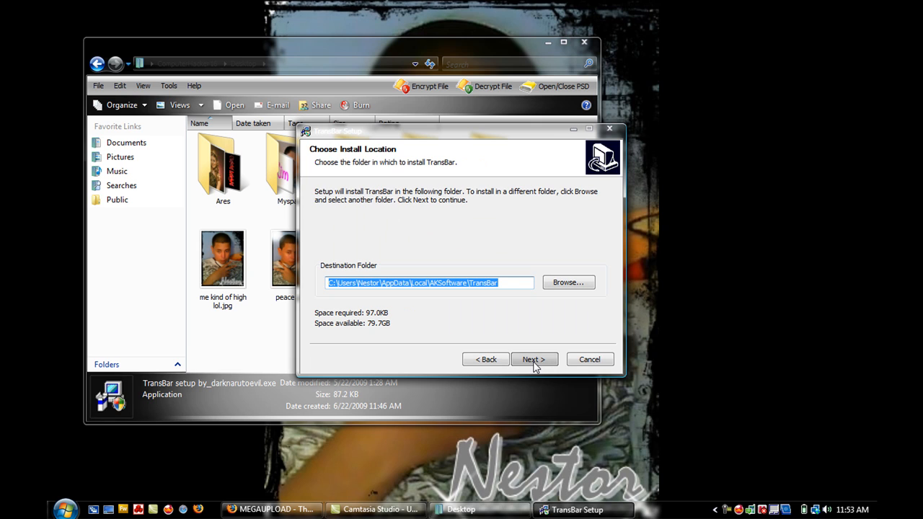
pyautogui.click(534, 359)
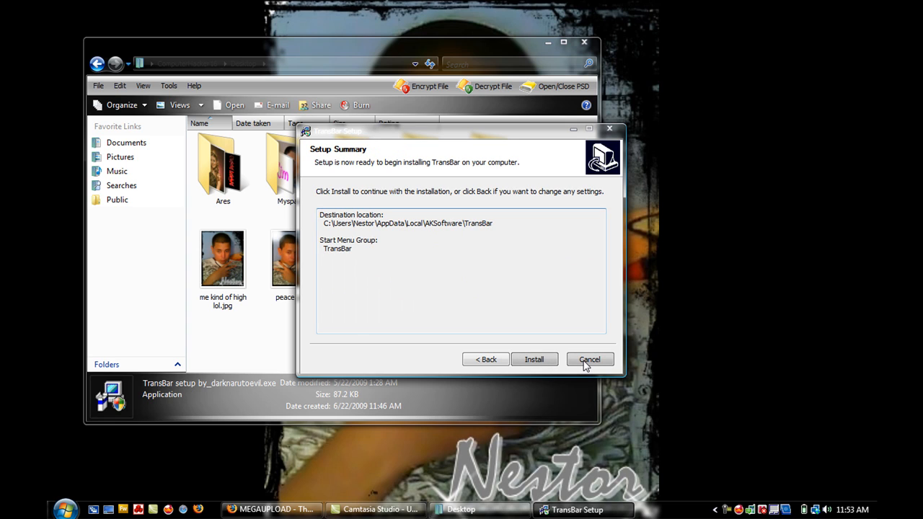
# Cancel the TransBar setup at its summary and confirm quitting.
pyautogui.click(588, 359)
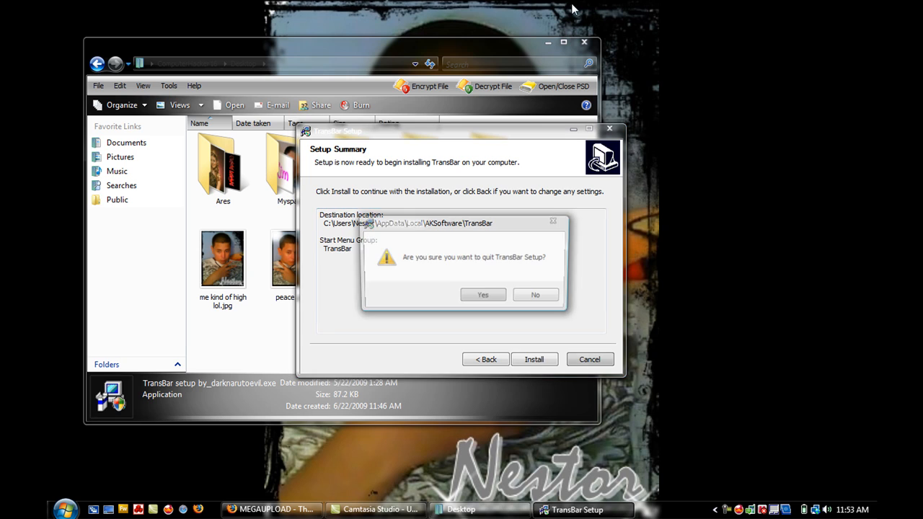
pyautogui.click(482, 294)
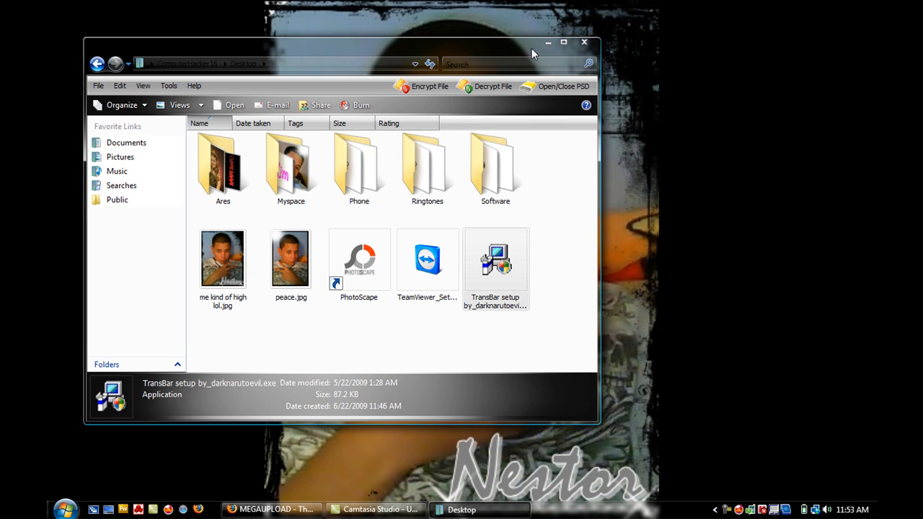
pyautogui.moveTo(548, 41)
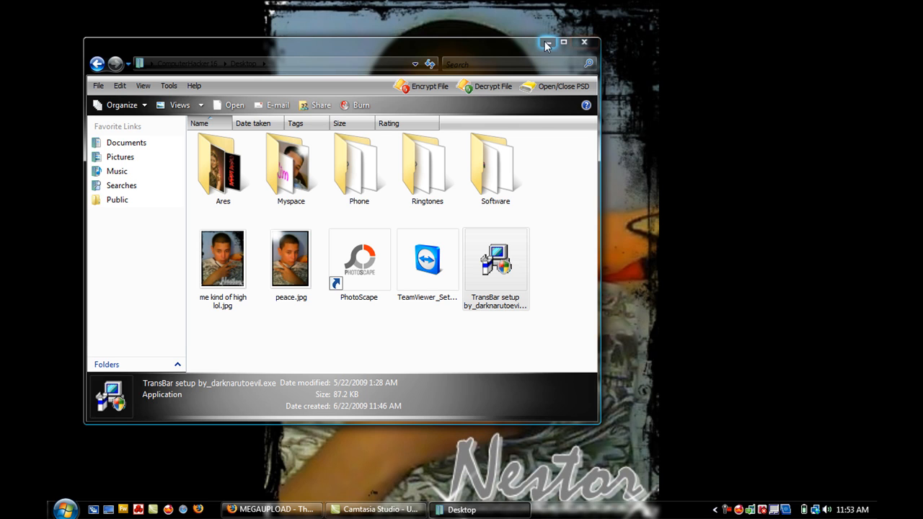
pyautogui.moveTo(586, 43)
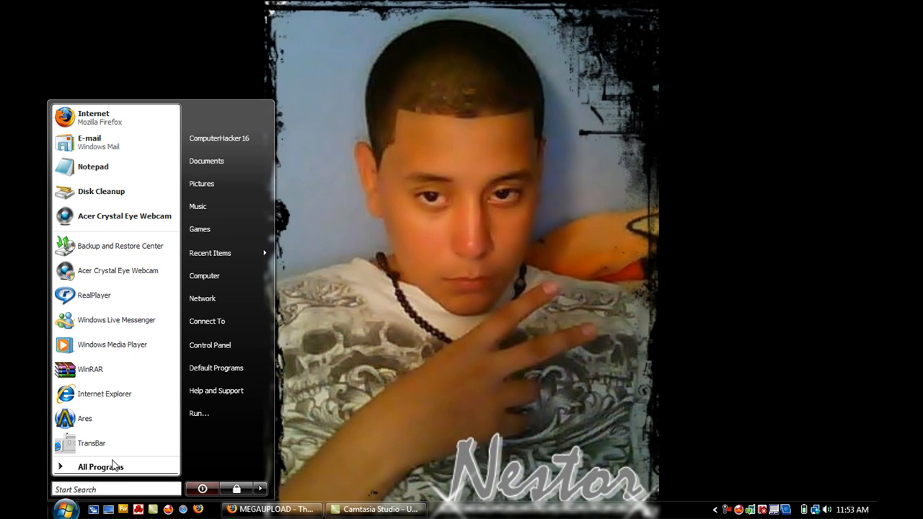
# Relaunch TransBar and preview 80% and 52% taskbar opacity before restoring Normal.
pyautogui.click(90, 443)
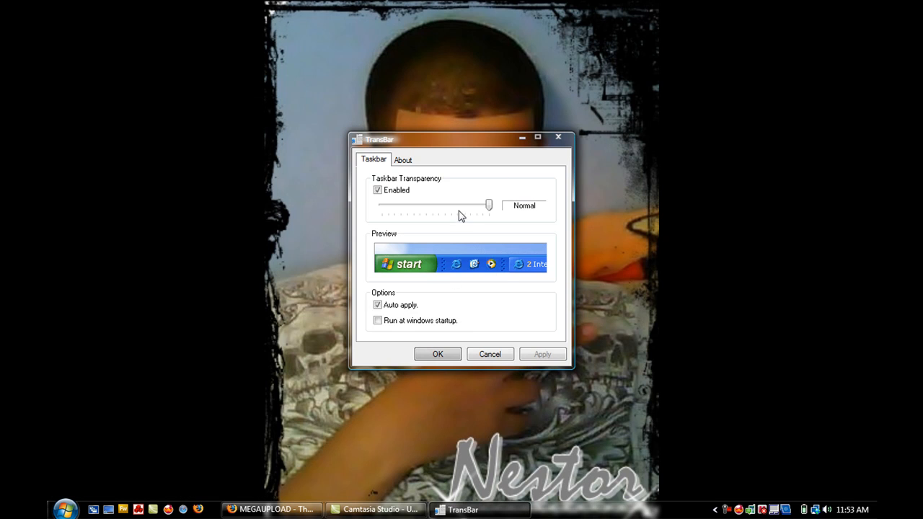
pyautogui.moveTo(489, 205); pyautogui.dragTo(467, 205)
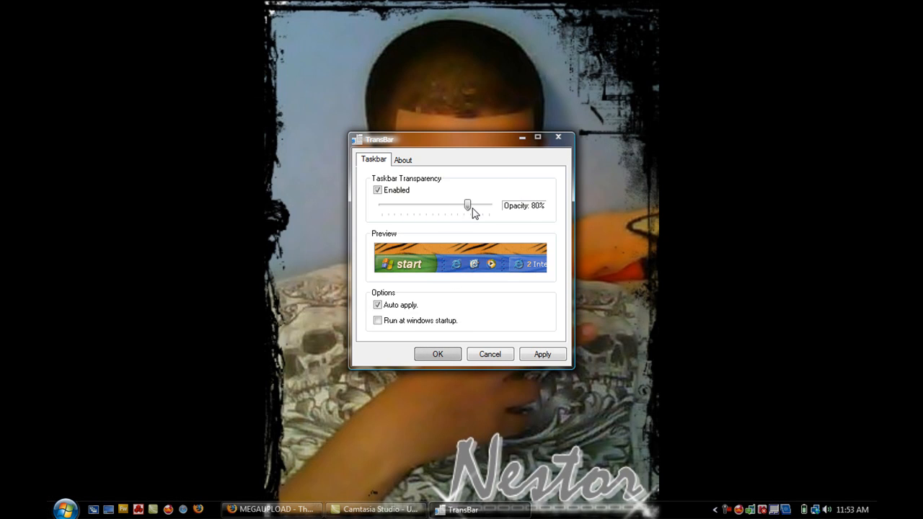
pyautogui.moveTo(467, 204); pyautogui.dragTo(439, 204)
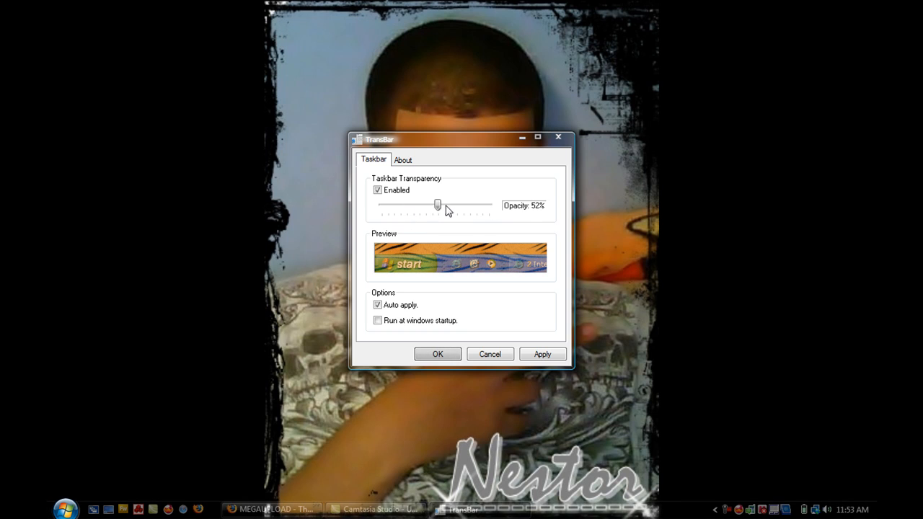
pyautogui.moveTo(438, 205); pyautogui.dragTo(489, 205)
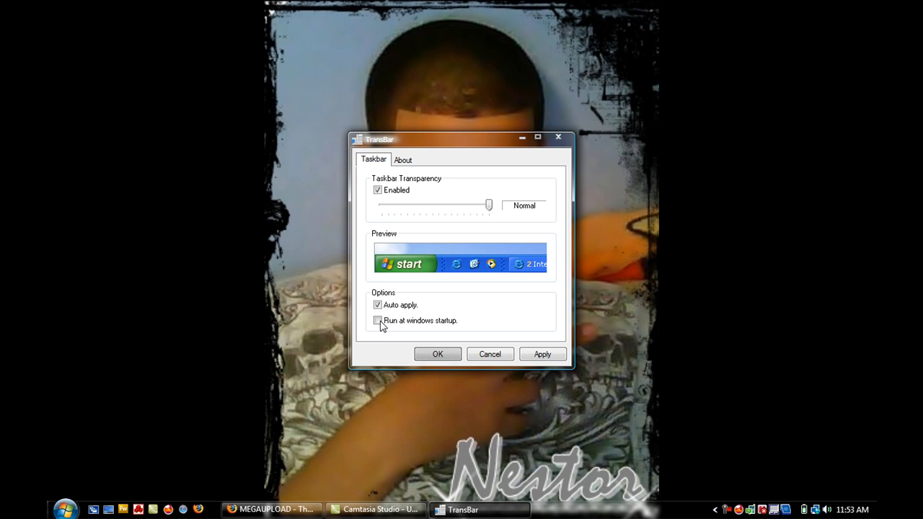
# Toggle Run at startup on then off, accept the settings and bring Firefox back to front.
pyautogui.click(378, 320)
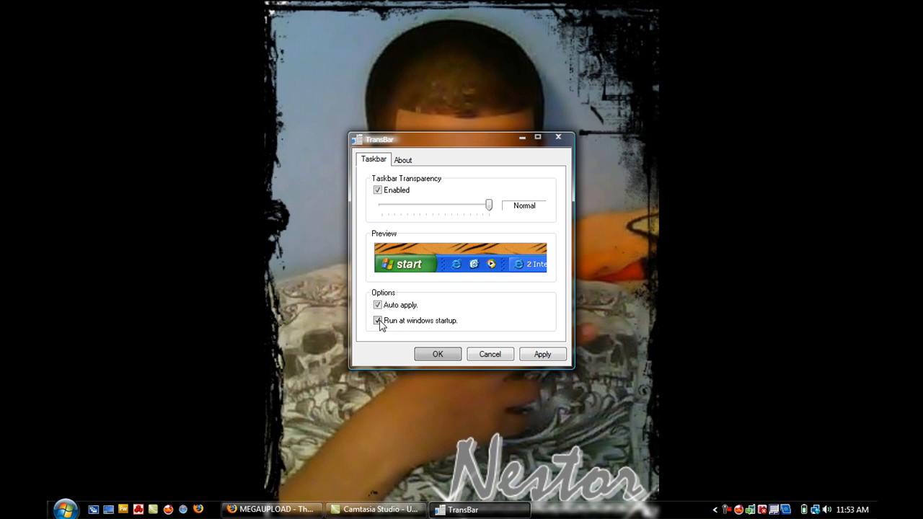
pyautogui.click(377, 320)
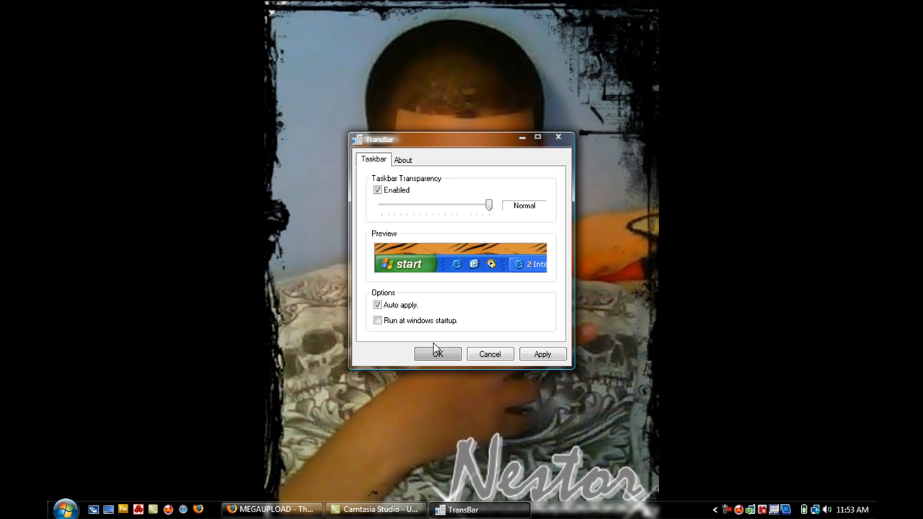
pyautogui.click(439, 355)
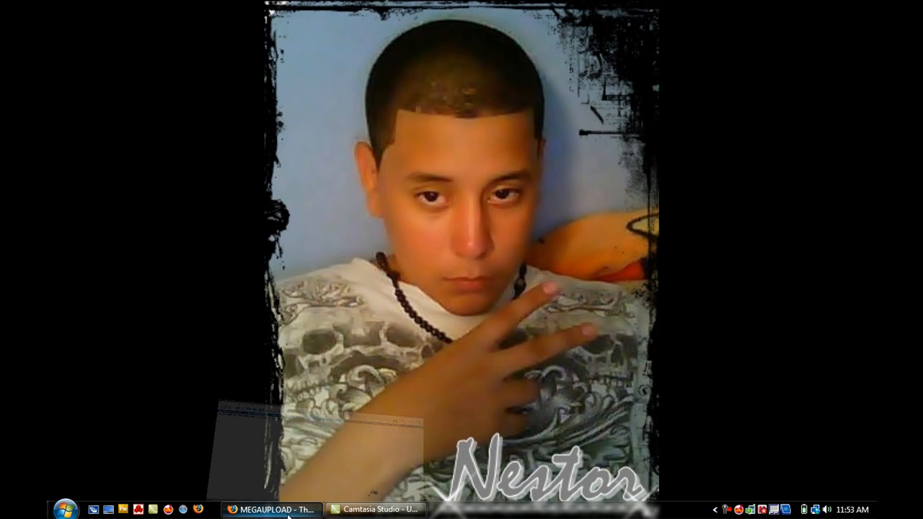
pyautogui.click(271, 509)
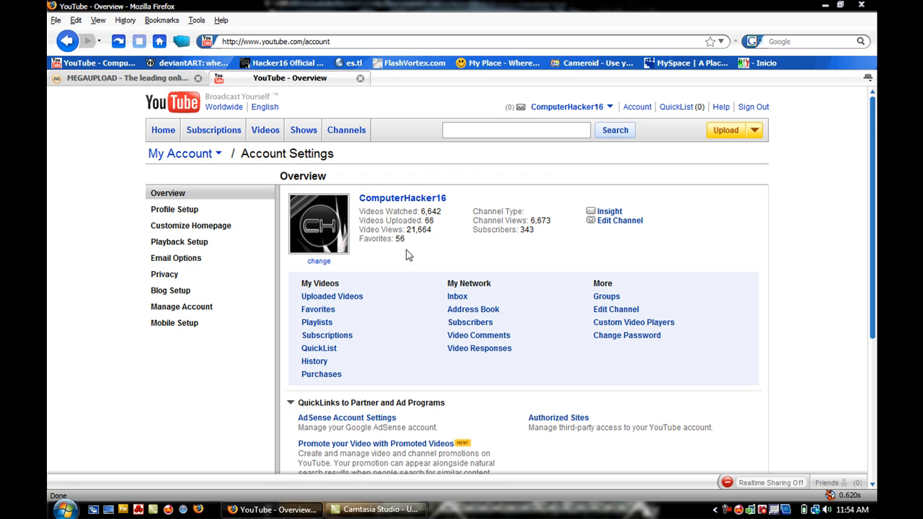
pyautogui.moveTo(540, 243)
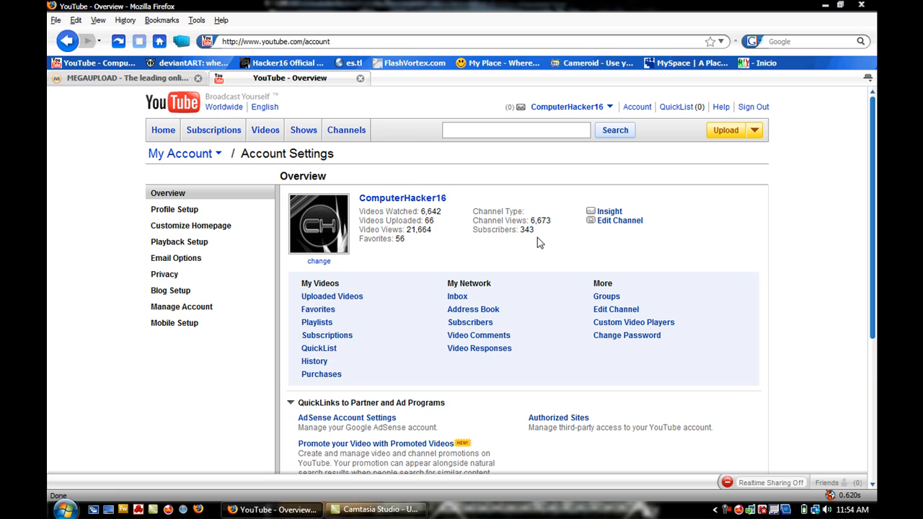
pyautogui.doubleClick(517, 230)
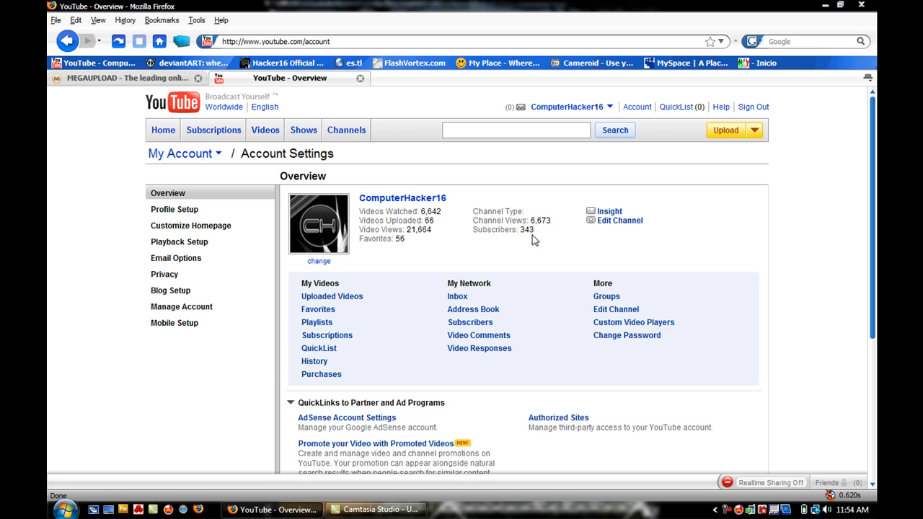
pyautogui.moveTo(273, 511)
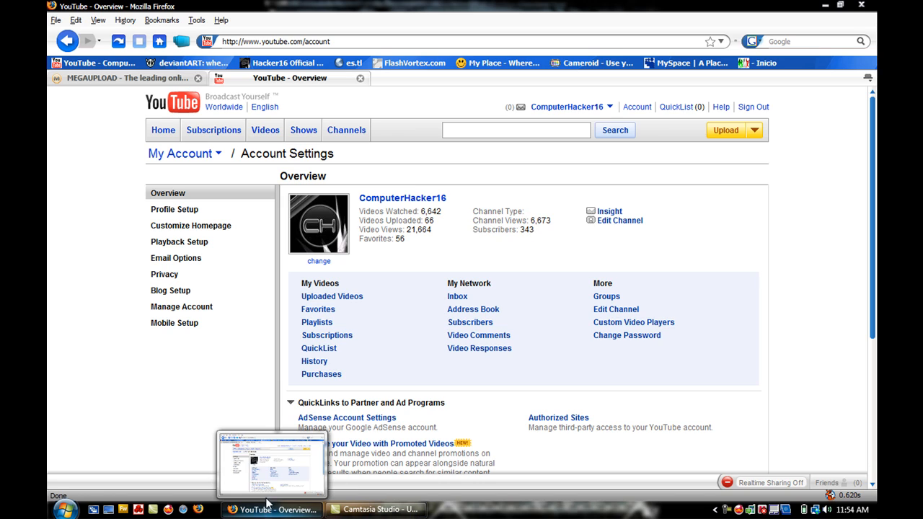